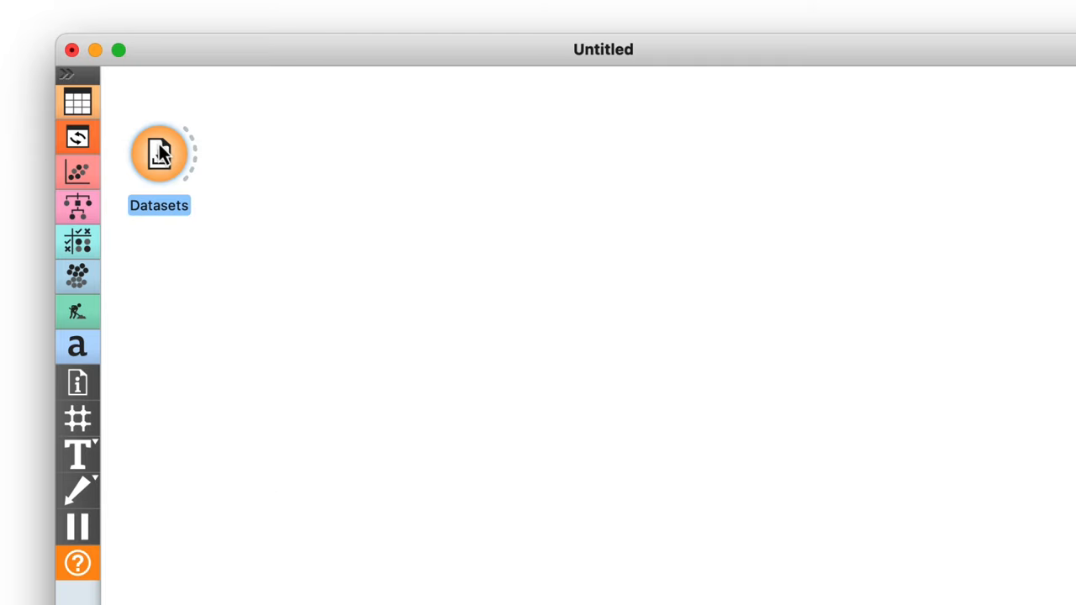
- Add a Corpus widget after Datasets loading book-excerpts, with Title and Content as text features
{"action": "double_click", "coordinate": [159, 153]}
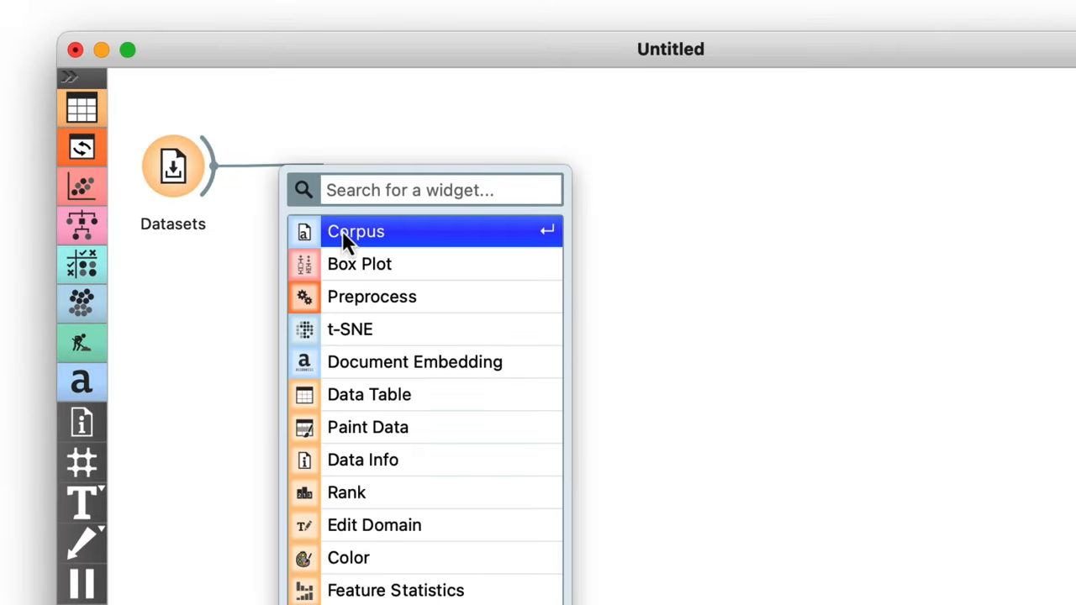
{"action": "left_click", "coordinate": [356, 231]}
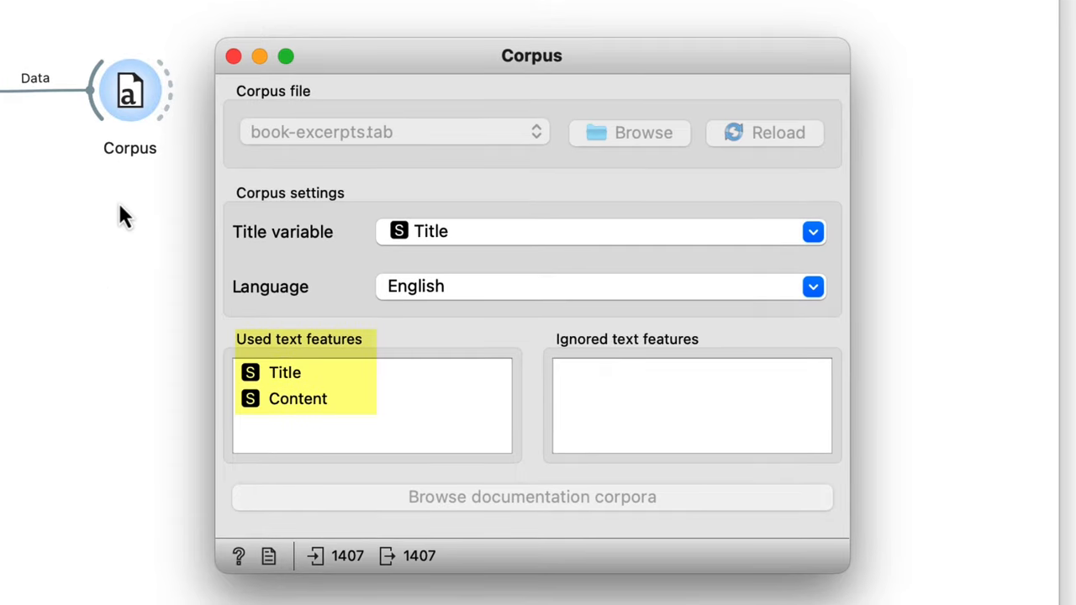
{"action": "left_click", "coordinate": [233, 56]}
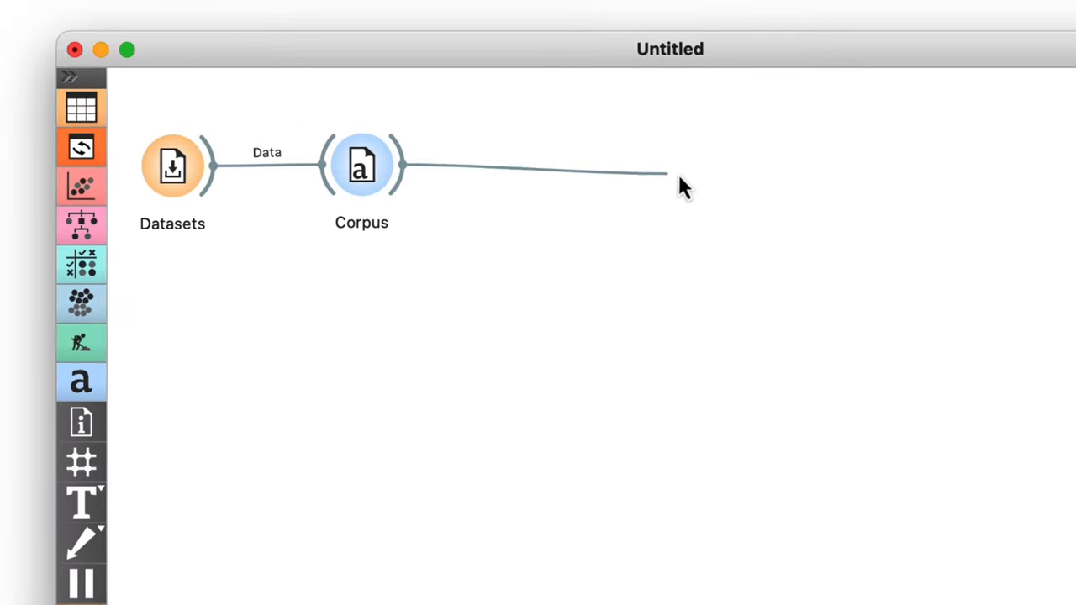
- Connect a Word Cloud to the Corpus and check its raw word weights, led by 'the'
{"action": "left_click_drag", "start_coordinate": [664, 174], "coordinate": [780, 166]}
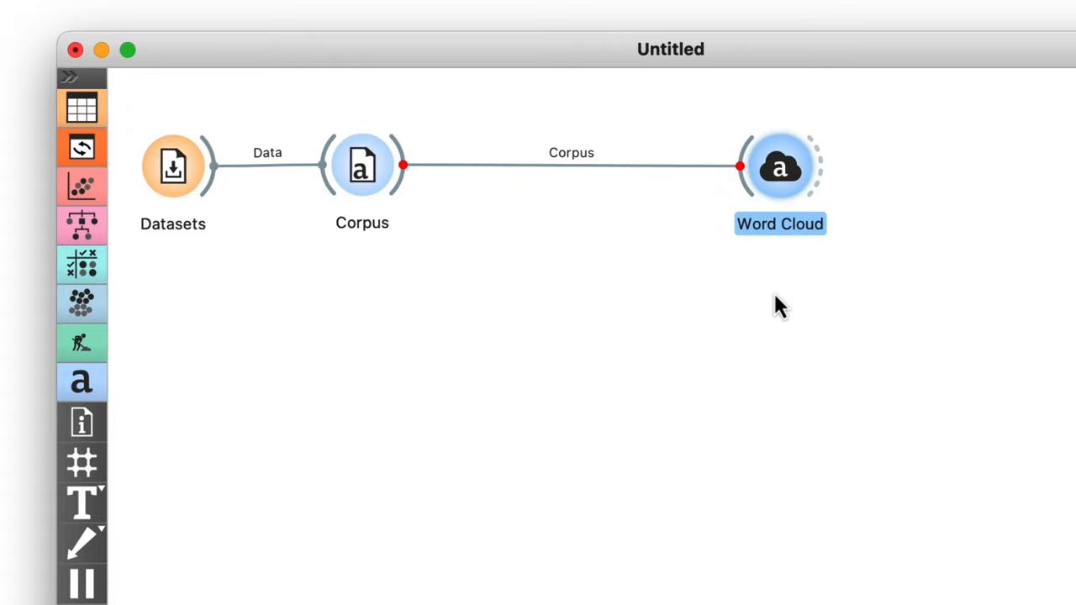
{"action": "double_click", "coordinate": [780, 166]}
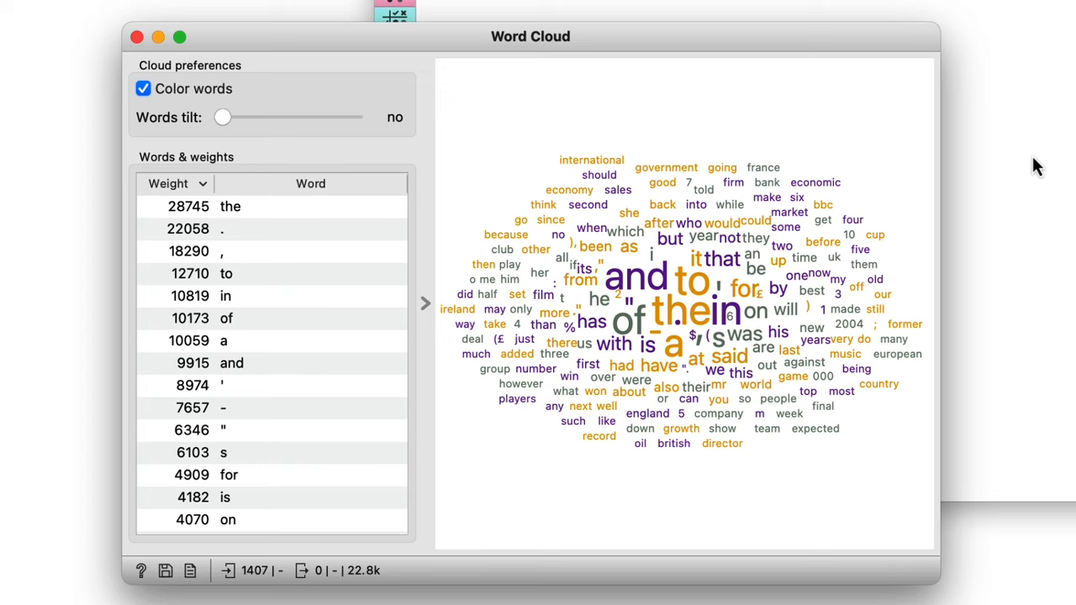
{"action": "left_click", "coordinate": [252, 206]}
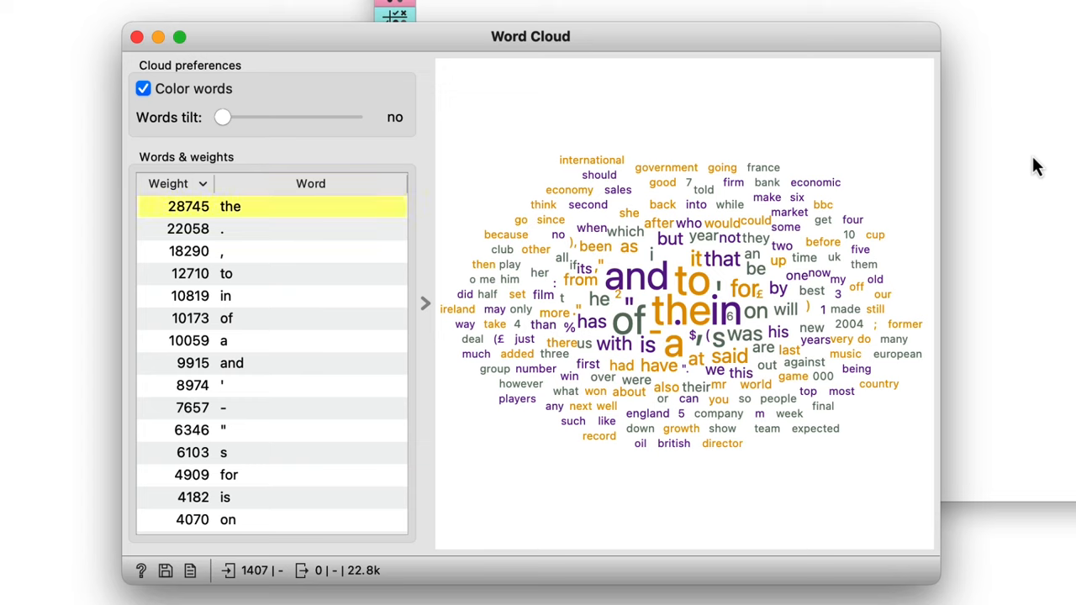
{"action": "left_click", "coordinate": [252, 318]}
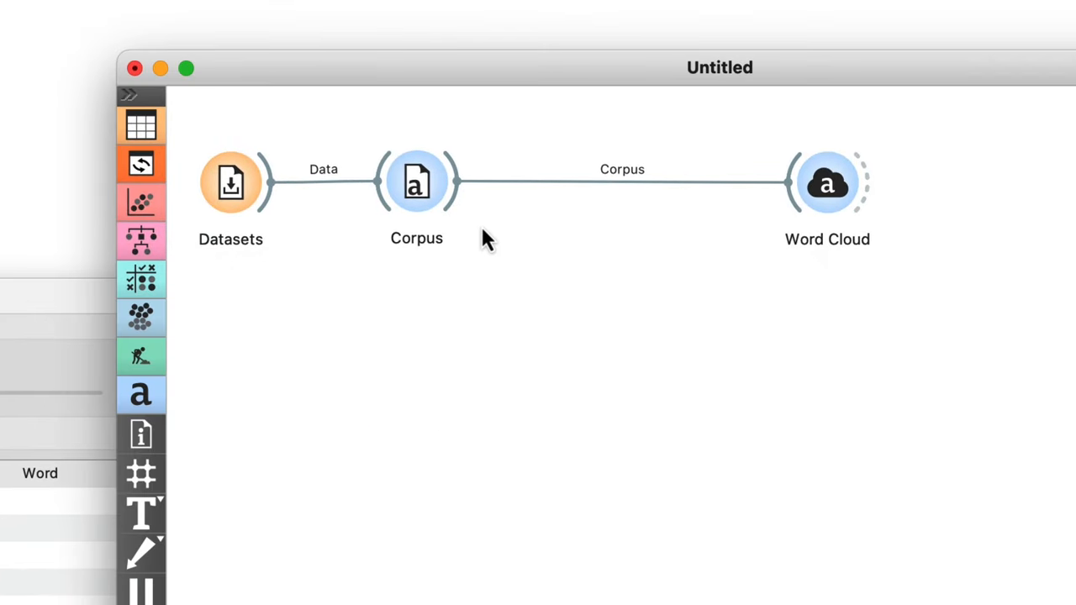
- Route the Corpus through a new Preprocess Text widget into the Word Cloud and open its settings
{"action": "left_click_drag", "start_coordinate": [452, 180], "coordinate": [572, 264]}
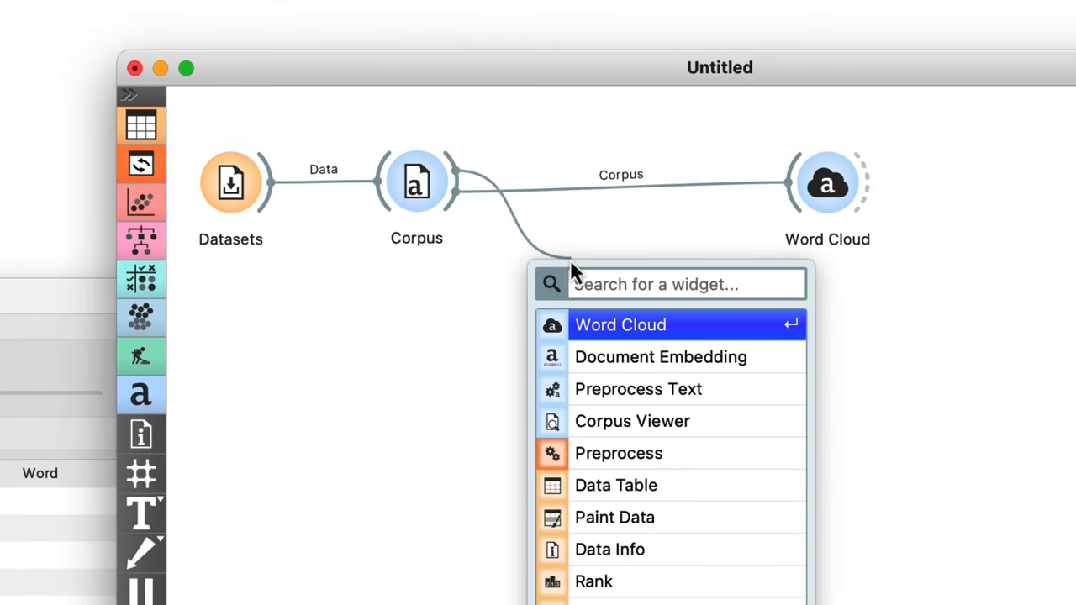
{"action": "left_click", "coordinate": [639, 388]}
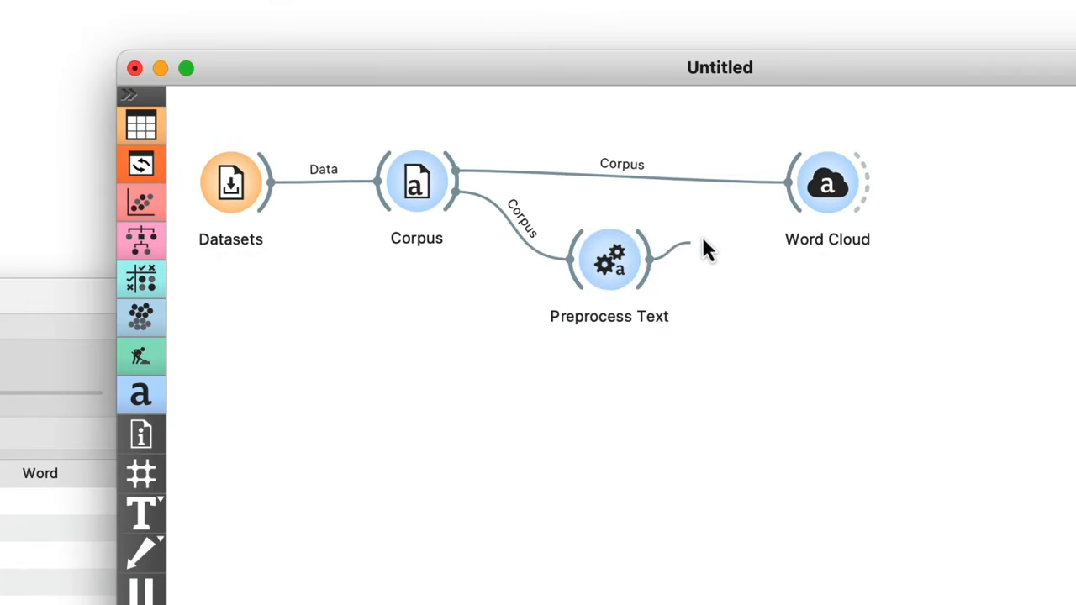
{"action": "left_click_drag", "start_coordinate": [610, 260], "coordinate": [616, 184]}
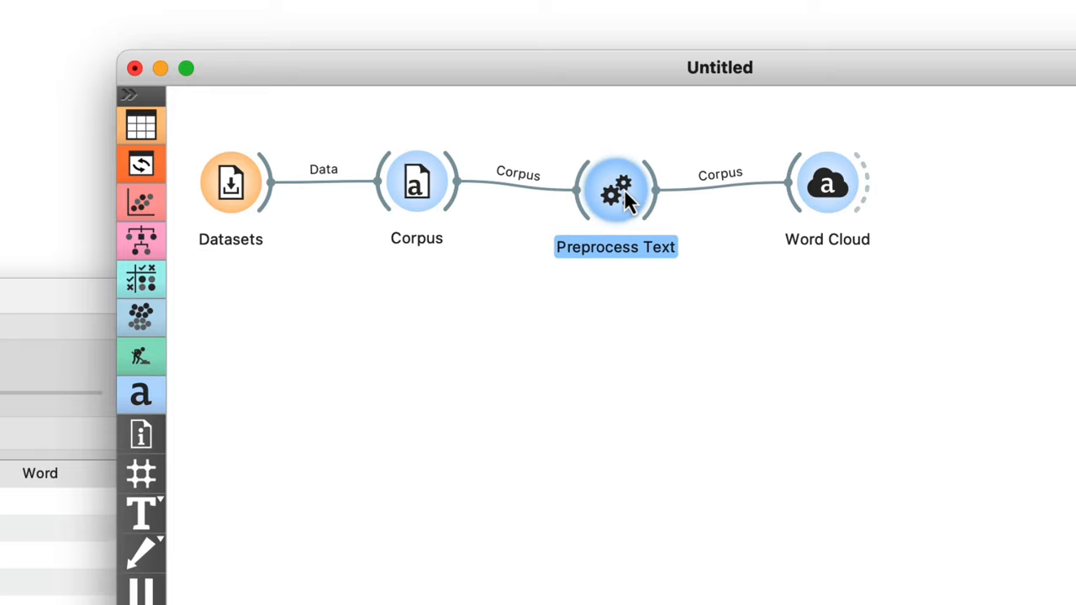
{"action": "double_click", "coordinate": [616, 184]}
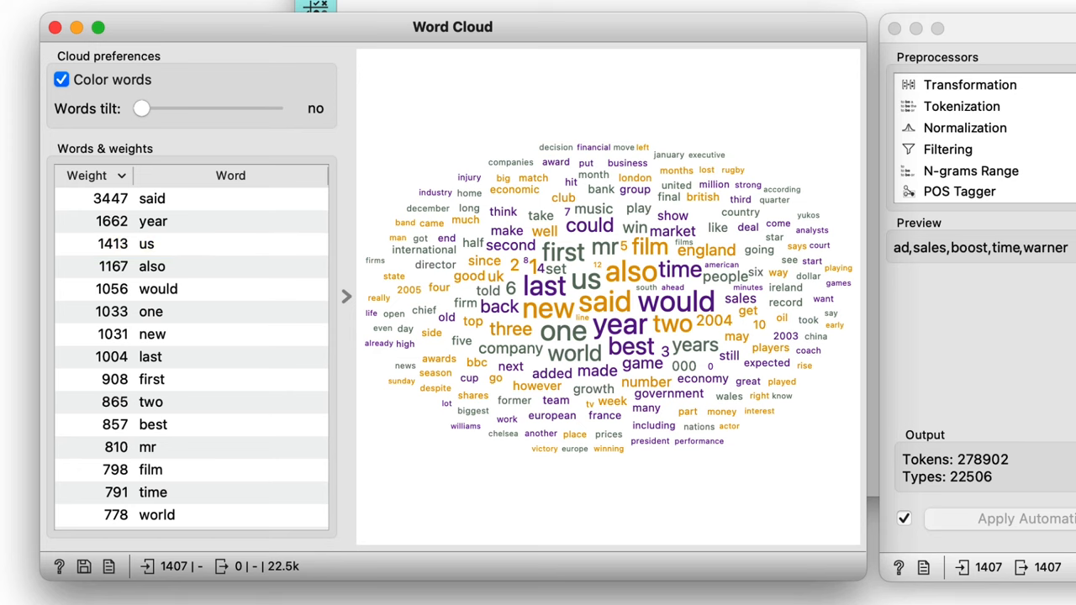
{"action": "mouse_move", "coordinate": [420, 580]}
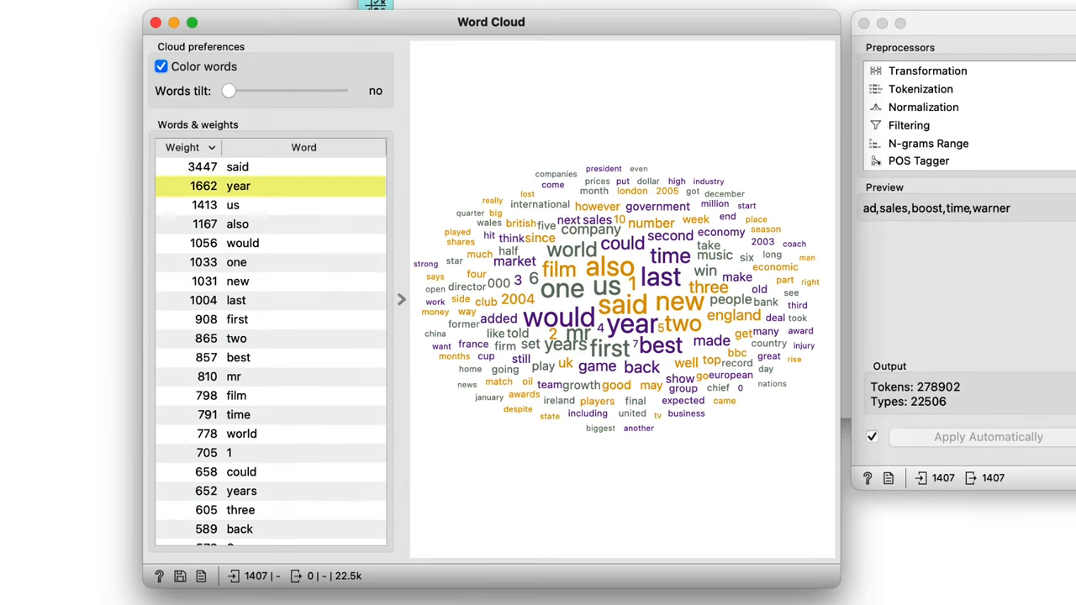
- Select 'year' in the Word Cloud's Words & weights table
{"action": "left_click", "coordinate": [241, 490]}
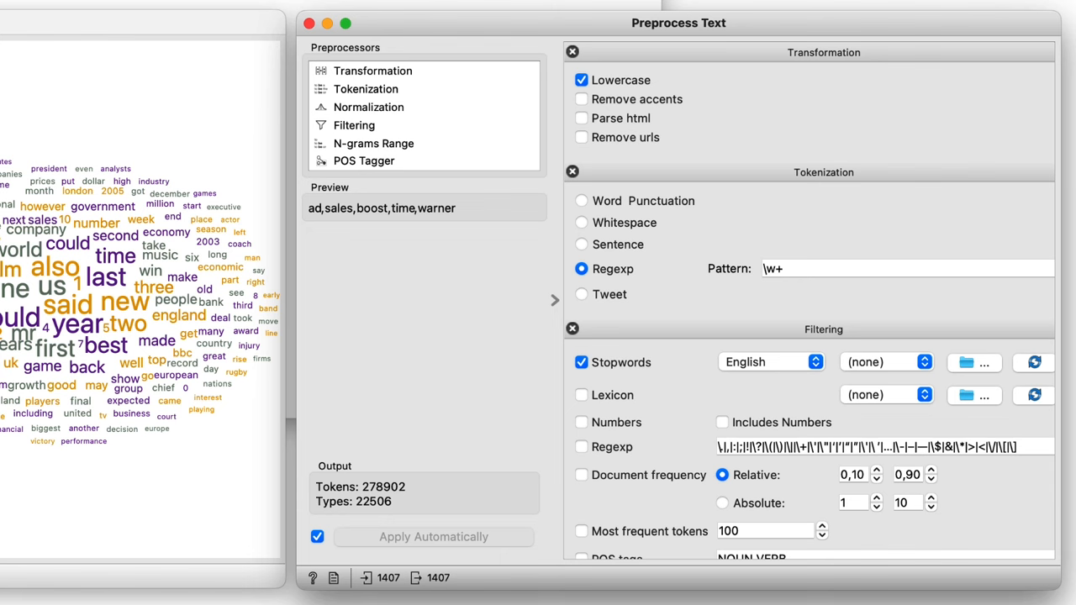
{"action": "mouse_move", "coordinate": [376, 124]}
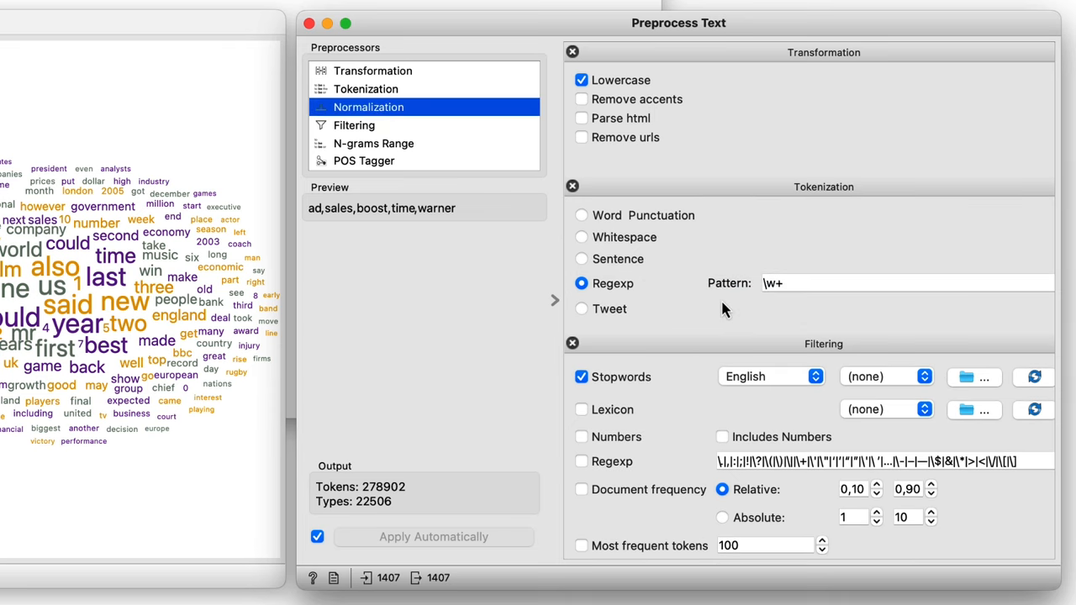
- Add a Normalization preprocessor set to the UDPipe Lemmatizer
{"action": "left_click", "coordinate": [368, 107]}
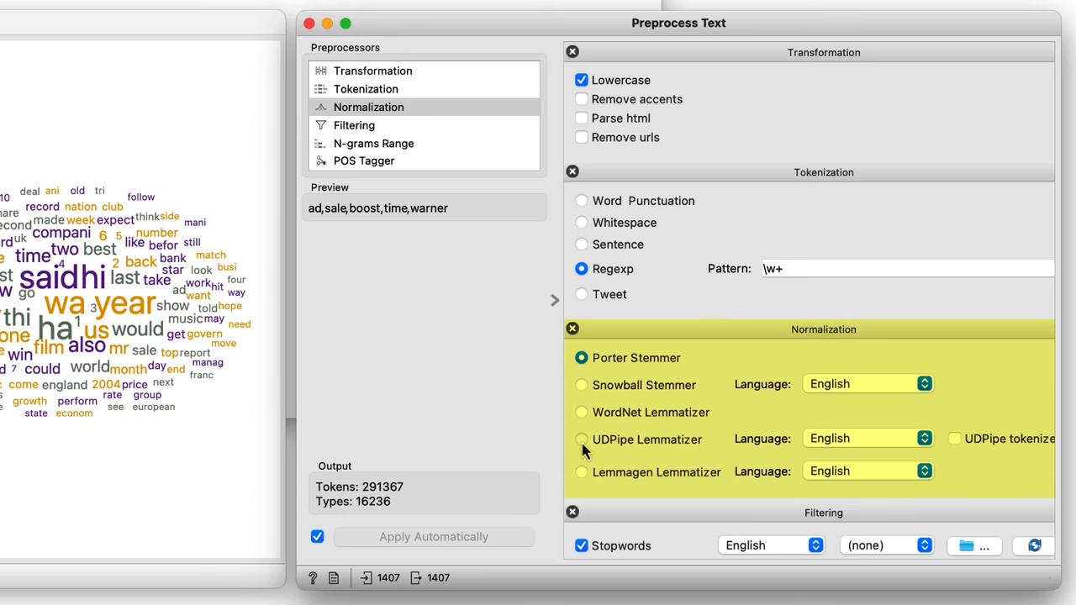
{"action": "left_click", "coordinate": [580, 440]}
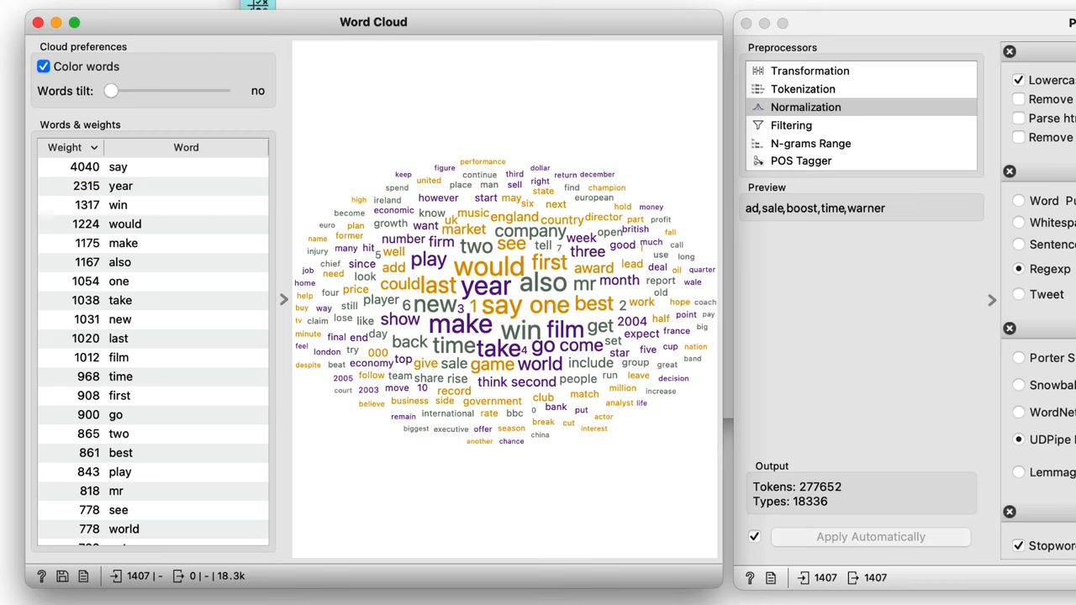
{"action": "mouse_move", "coordinate": [99, 258]}
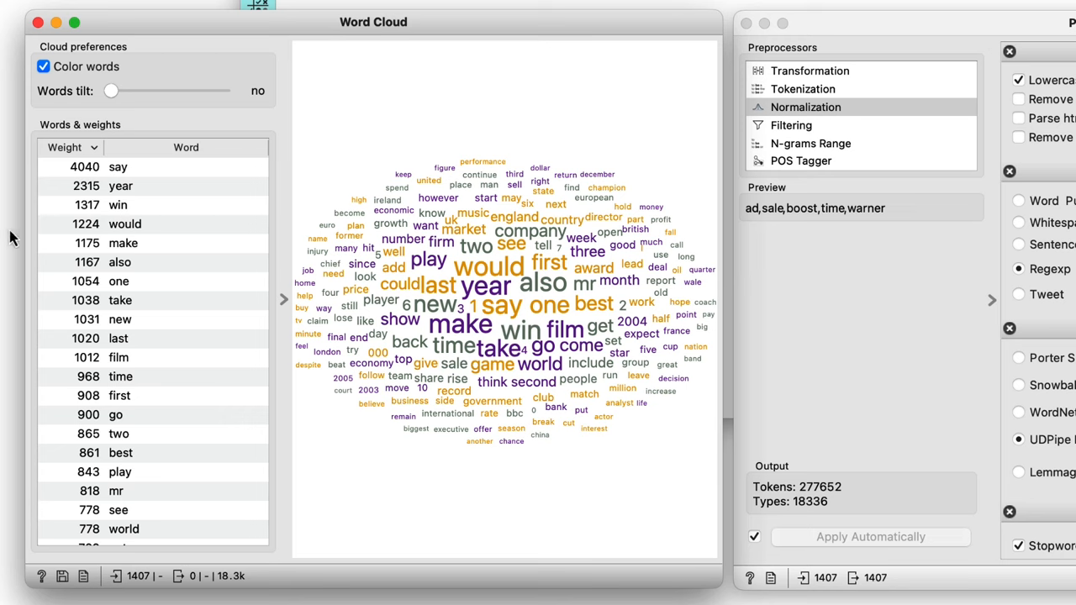
{"action": "mouse_move", "coordinate": [101, 213]}
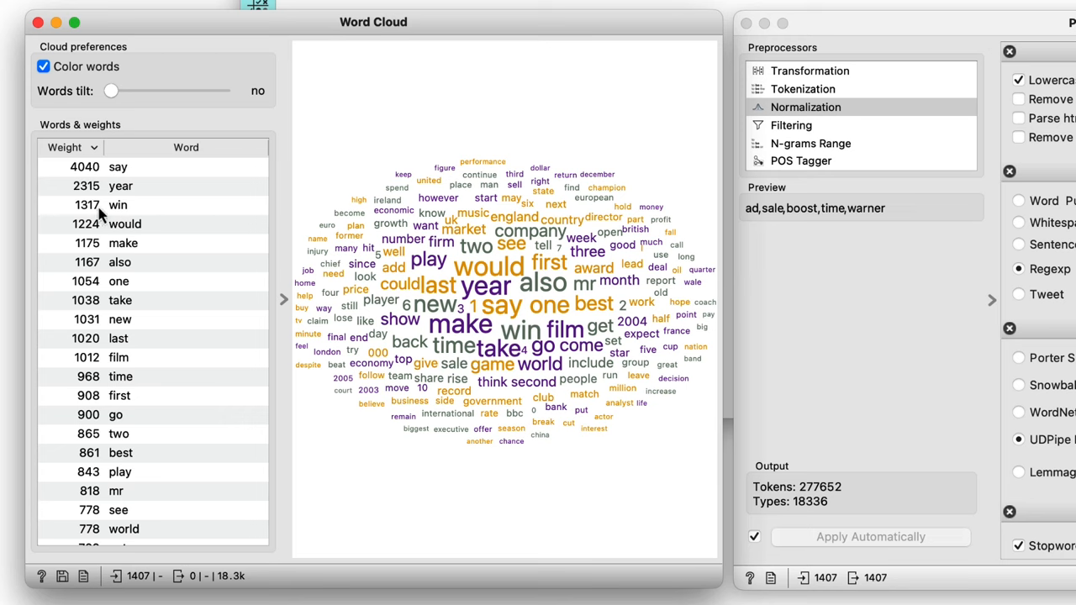
- Select the lemmatized word 'win' in the Word Cloud
{"action": "left_click", "coordinate": [39, 22]}
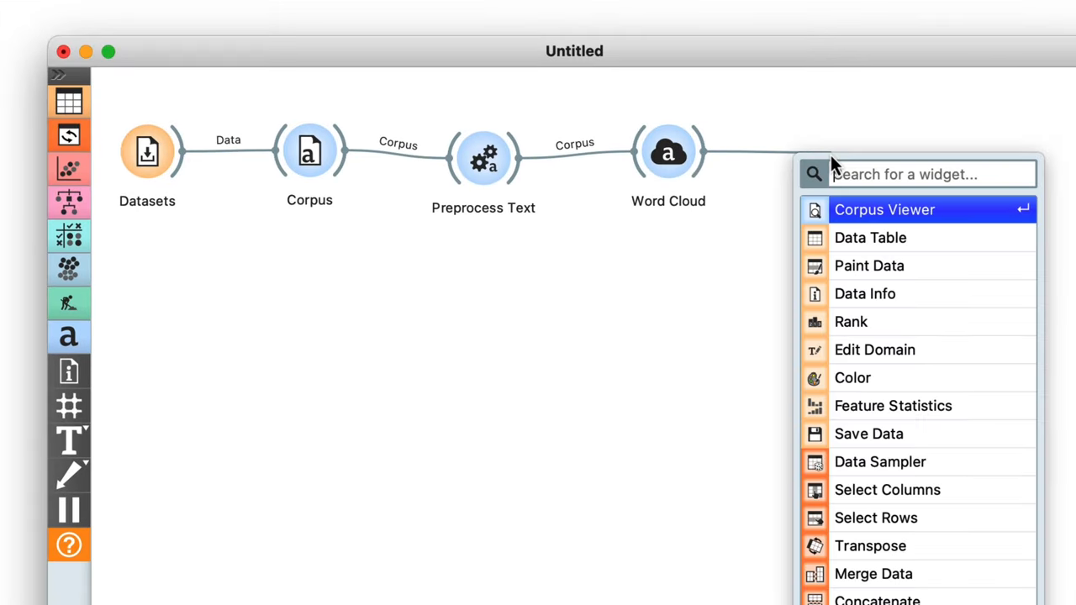
- Attach a Corpus Viewer after the Word Cloud and filter documents with the regex \bwin\b
{"action": "left_click", "coordinate": [884, 210]}
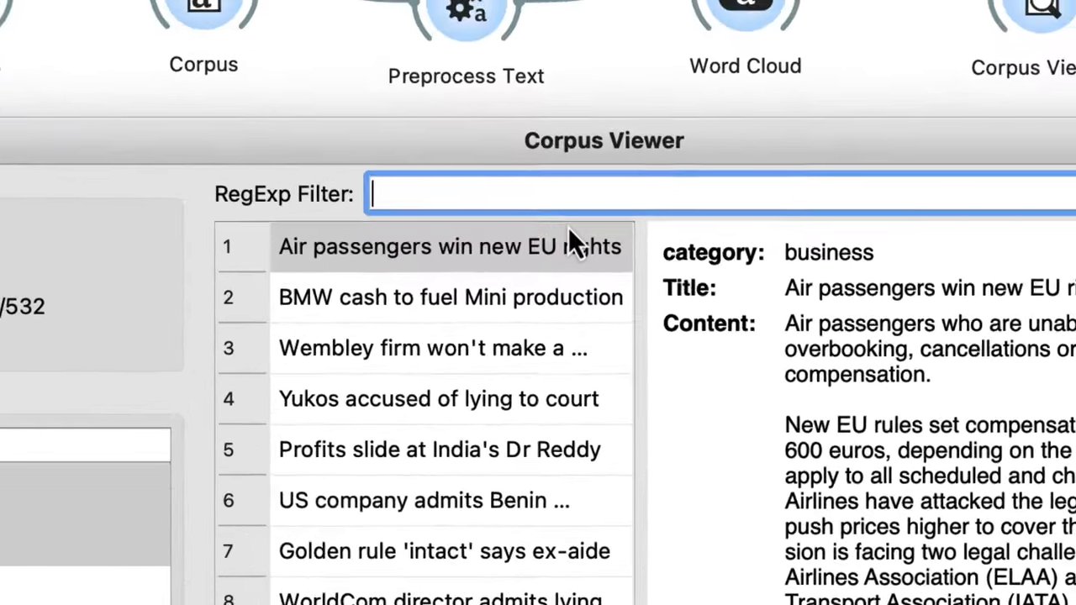
{"action": "type", "text": "\\"}
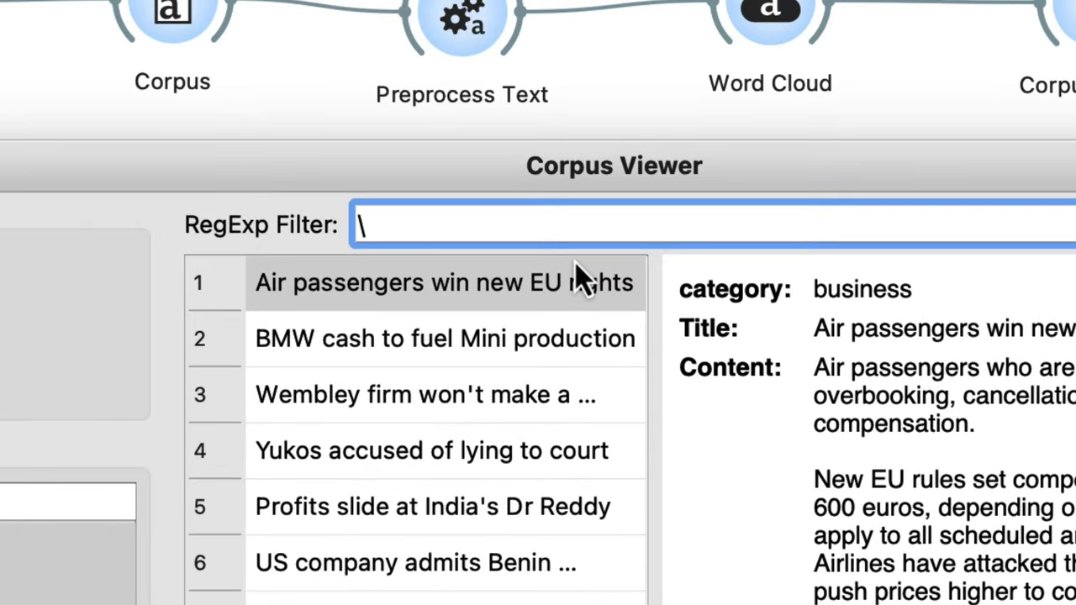
{"action": "type", "text": "bwin\\"}
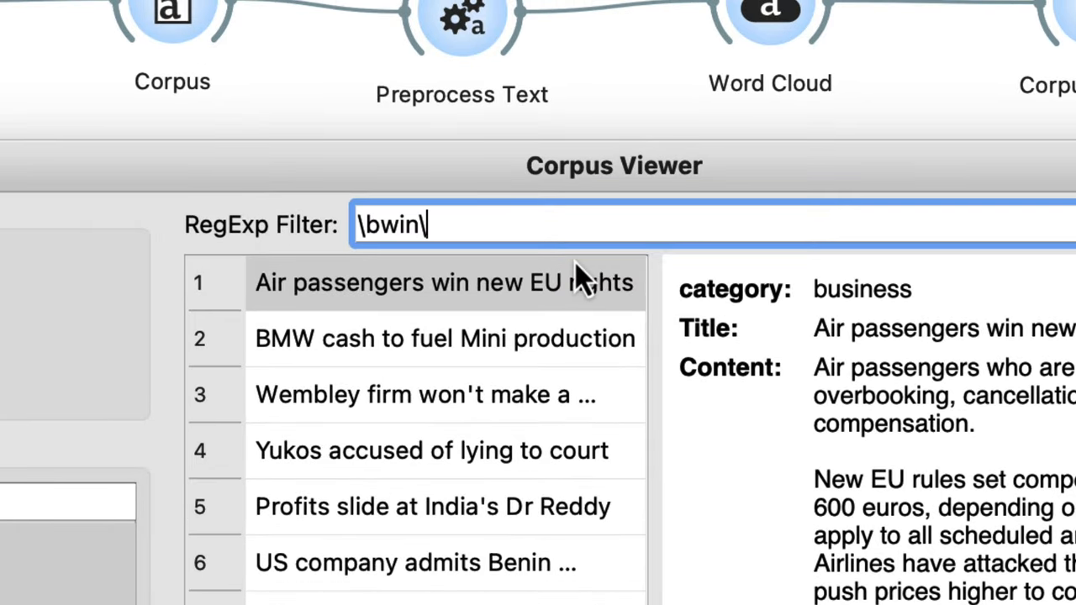
{"action": "type", "text": "b"}
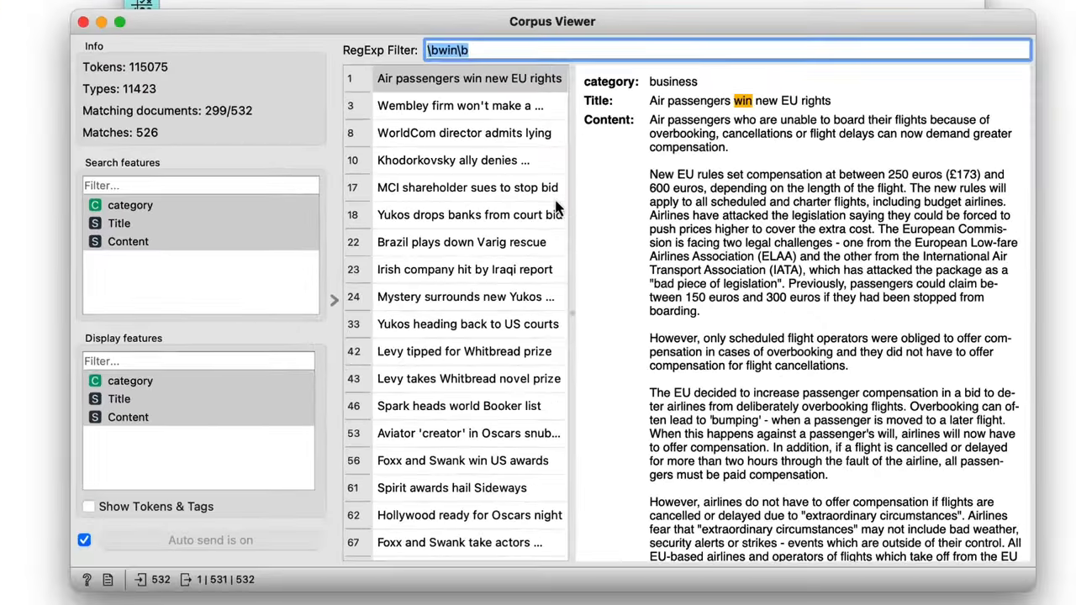
- Browse the matching documents, opening the 'Athens memories soar above lows' article
{"action": "scroll", "scroll_direction": "down", "scroll_amount": 3}
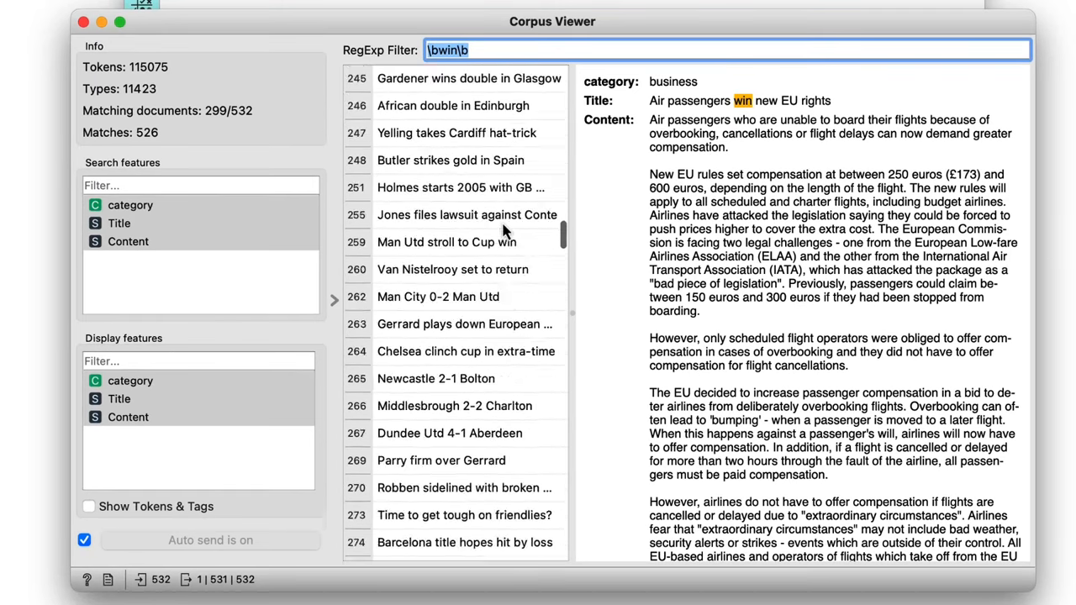
{"action": "left_click", "coordinate": [463, 395]}
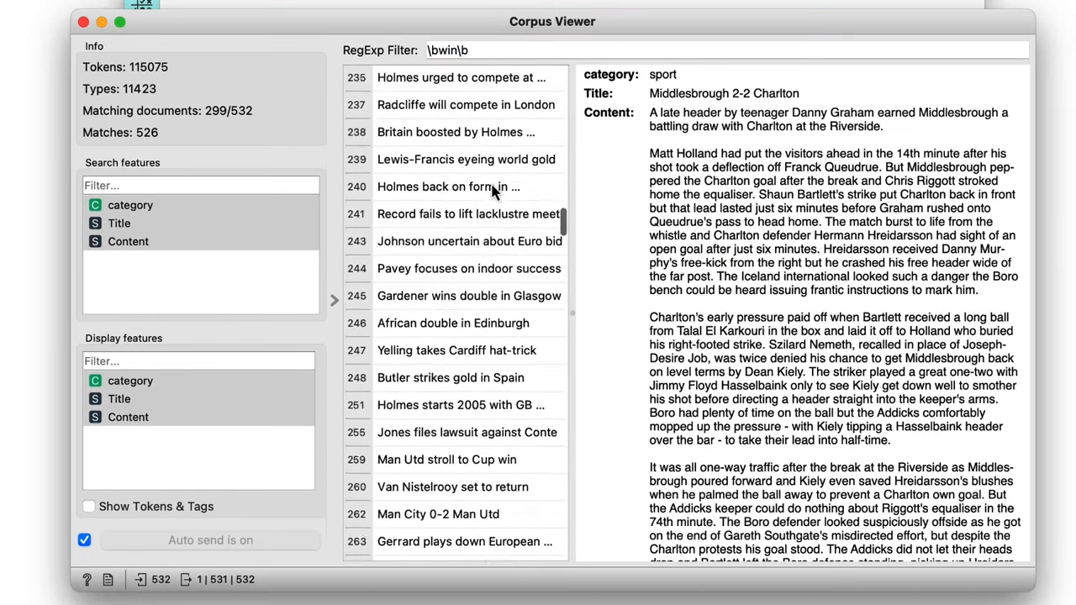
{"action": "left_click", "coordinate": [462, 279]}
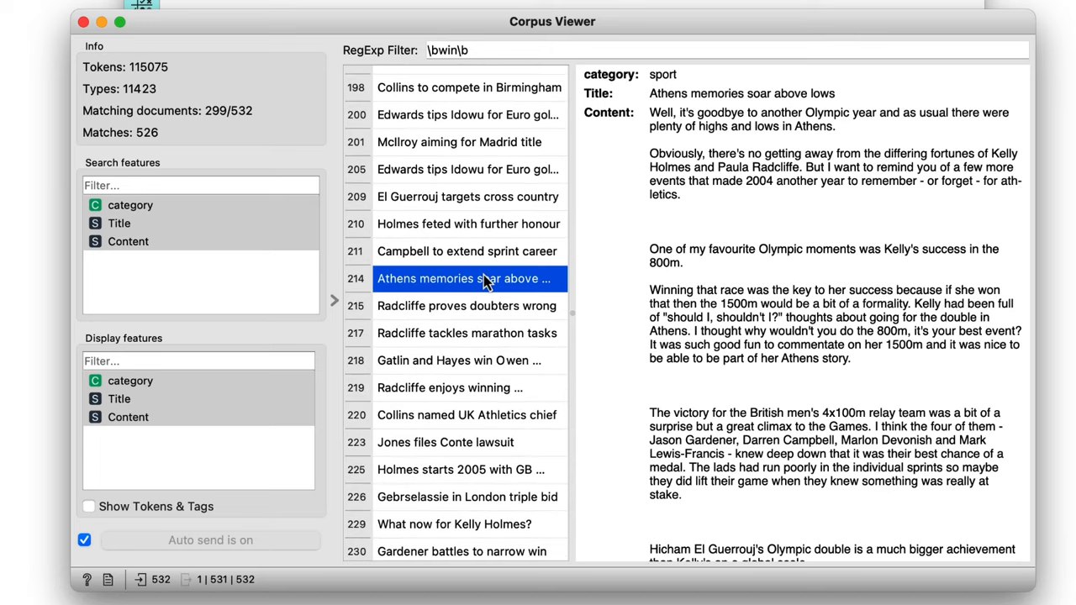